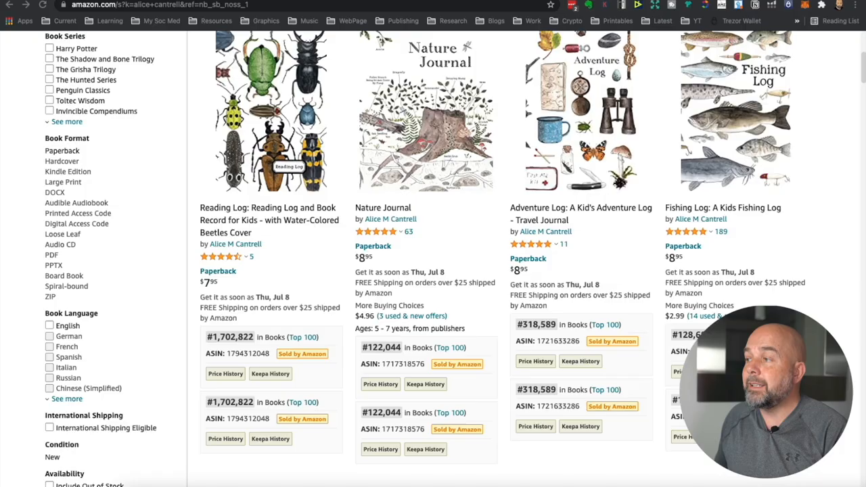
mouse_move(834, 152)
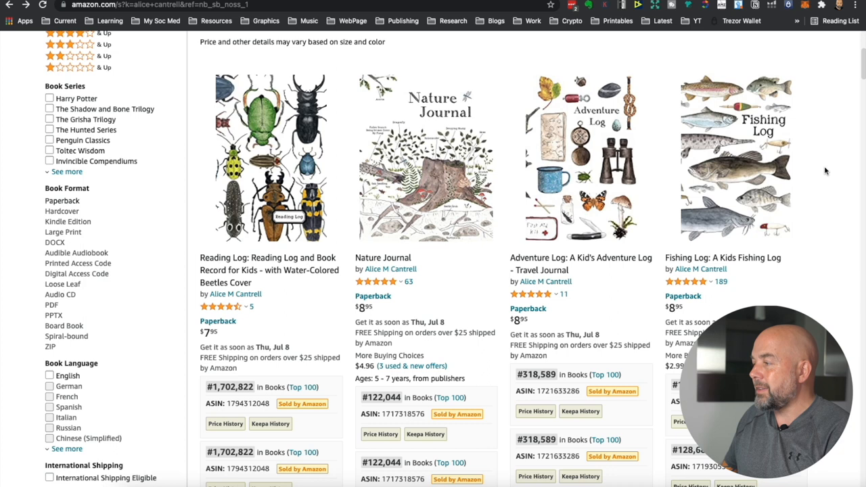
- Browse Amazon results for Alice M Cantrell's illustrated journals before heading to heritagetype.com
click(425, 156)
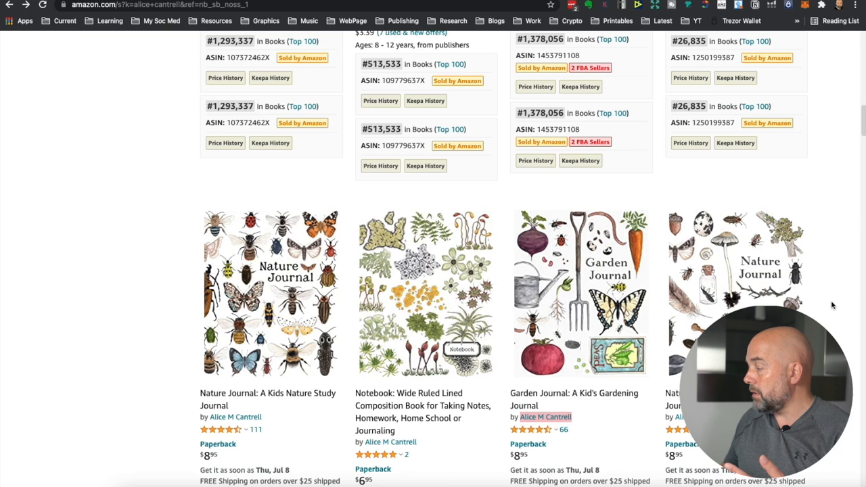
scroll(down, 3)
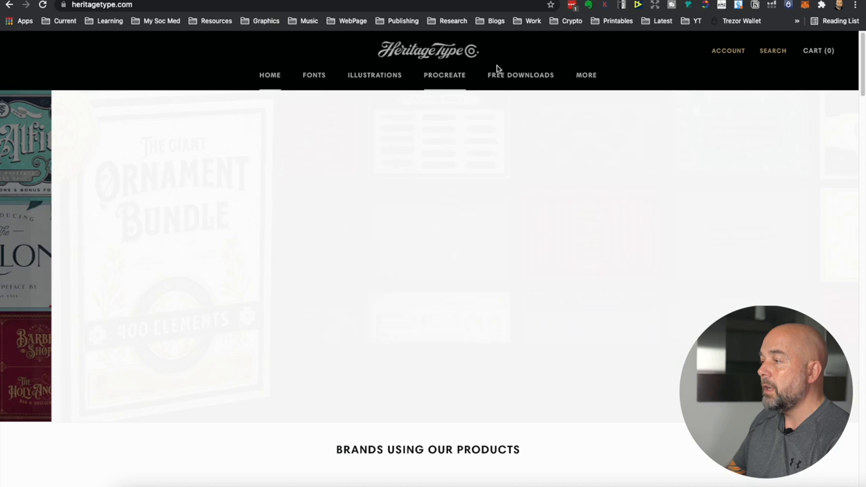
- Go from the Illustrations collection to the free Heritage Library downloads
click(373, 74)
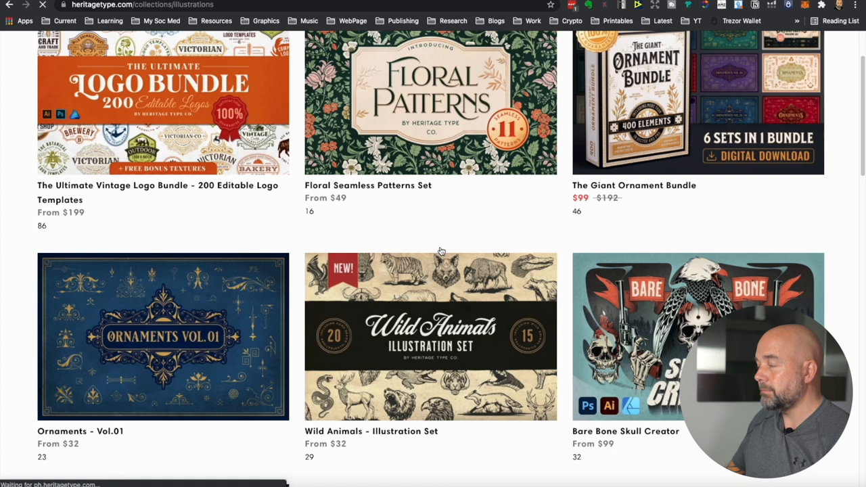
scroll(up, 3)
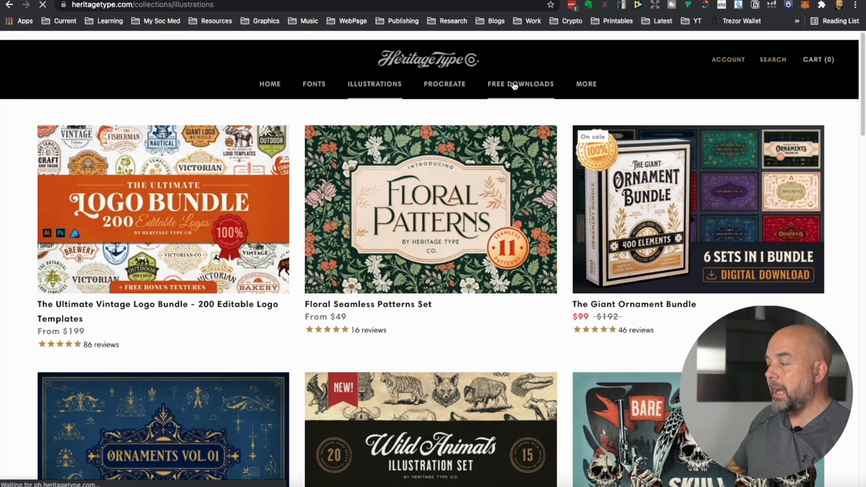
click(520, 84)
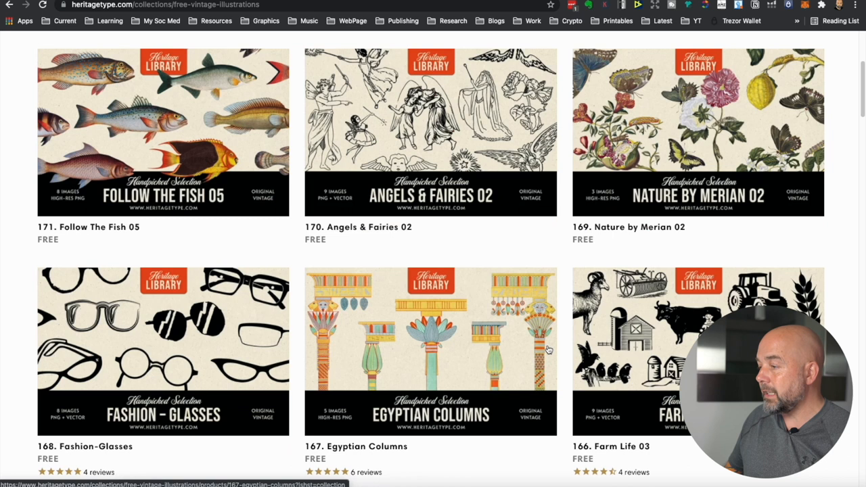
- Scroll down the Heritage Library list toward its second page of collections
scroll(down, 3)
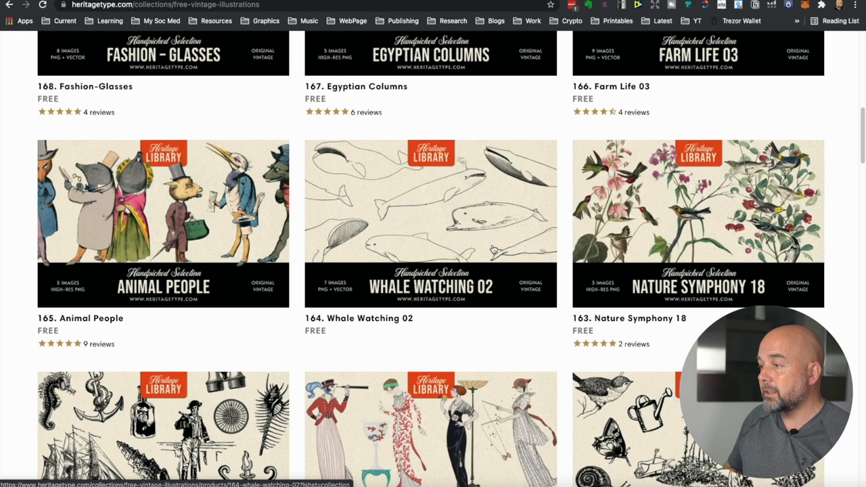
scroll(down, 3)
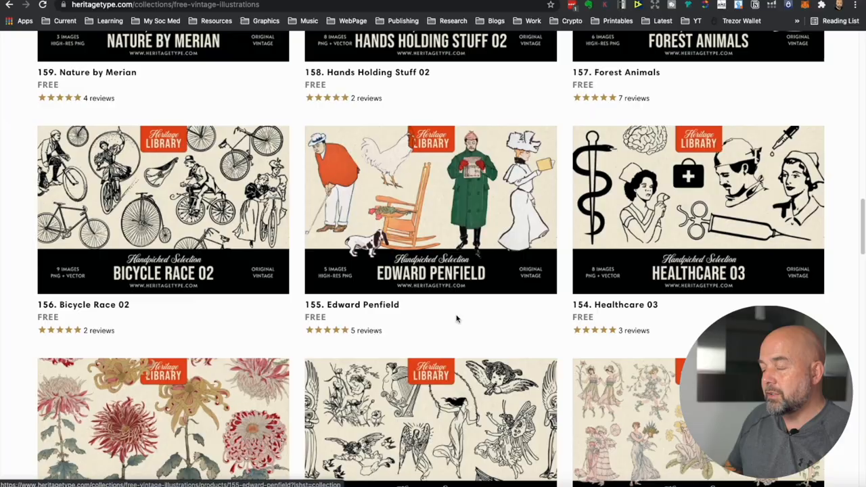
scroll(down, 3)
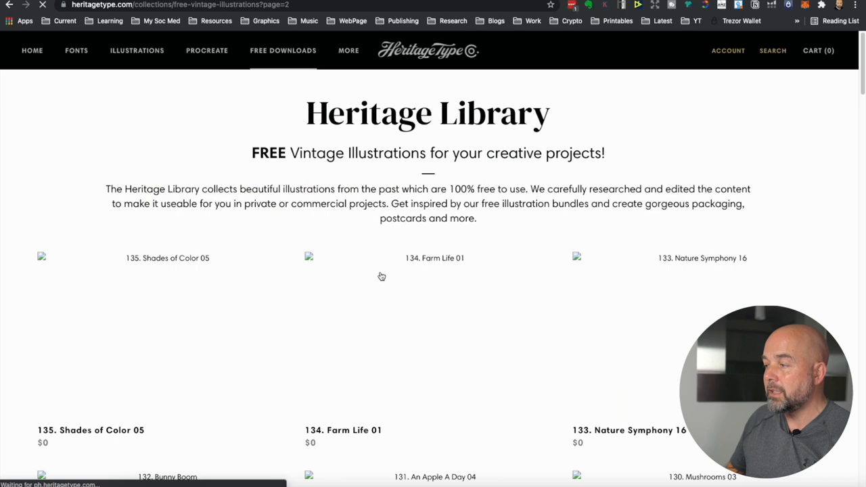
- Scroll the library's second page to reach and download the Follow The Fish 04 pack
scroll(down, 3)
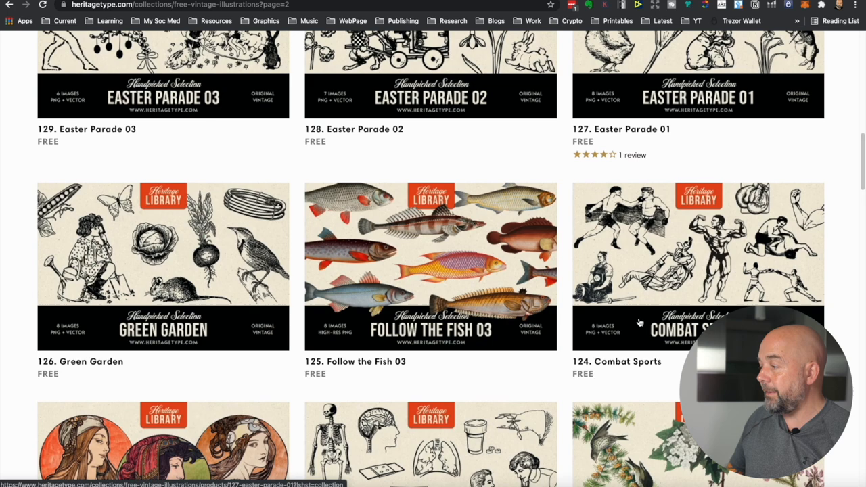
scroll(down, 3)
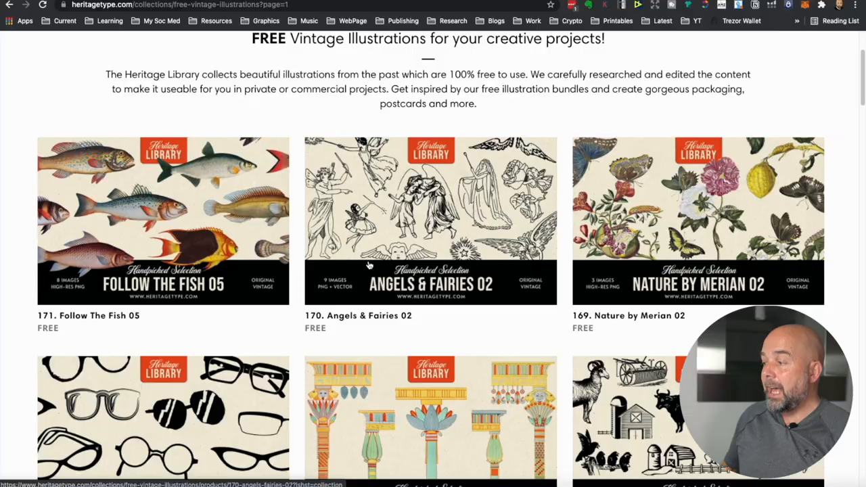
scroll(down, 3)
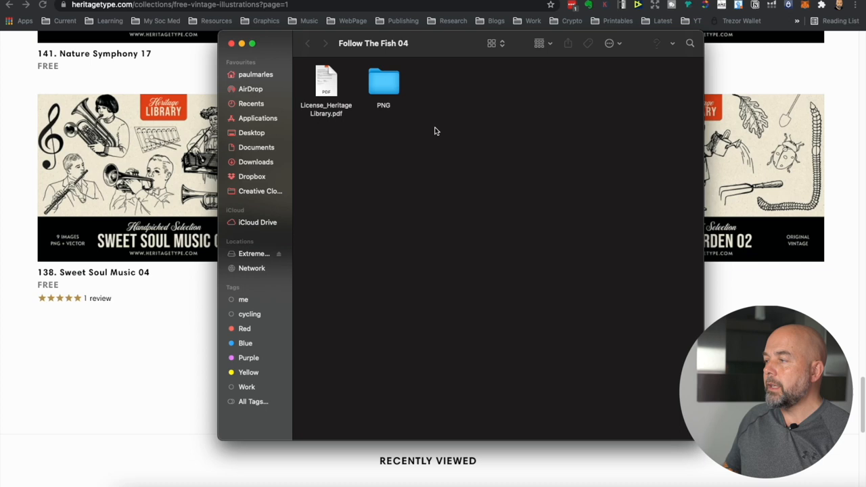
- Open License_Heritage Library.pdf in Preview to read its CC0 usage terms
double_click(325, 81)
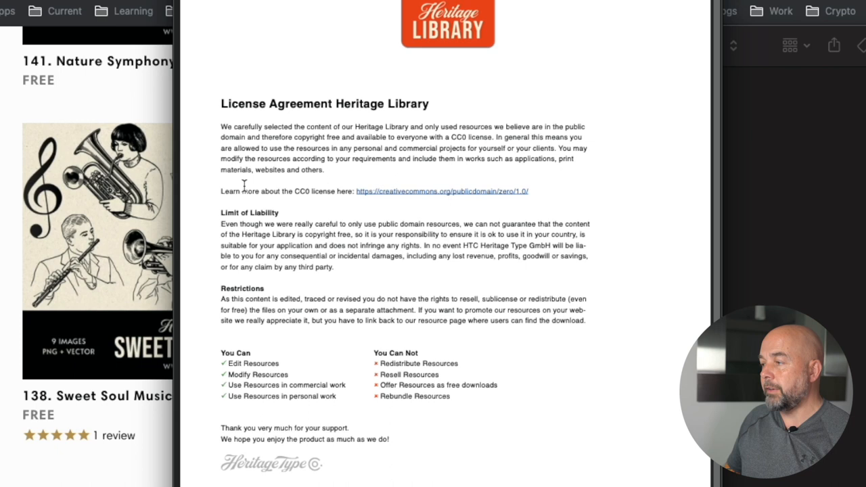
mouse_move(571, 187)
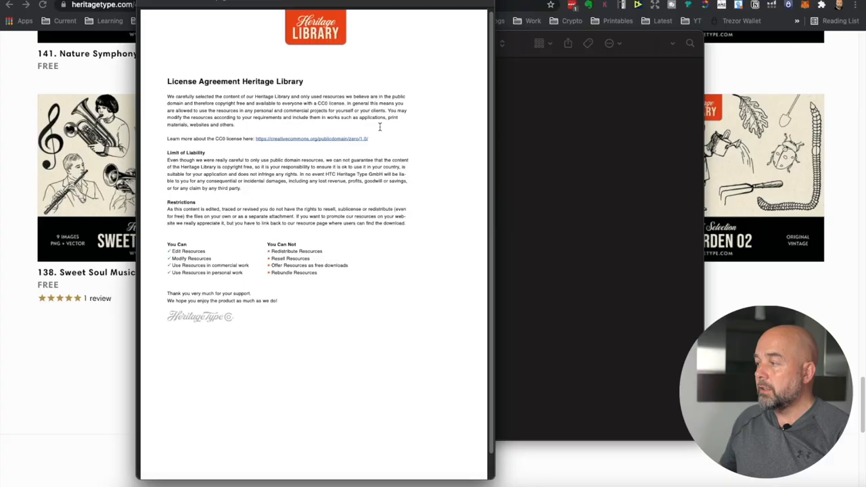
mouse_move(162, 3)
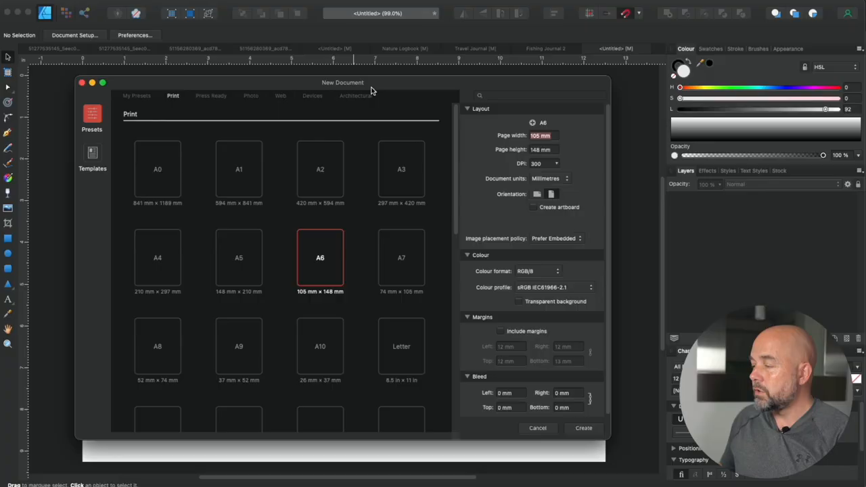
mouse_move(475, 273)
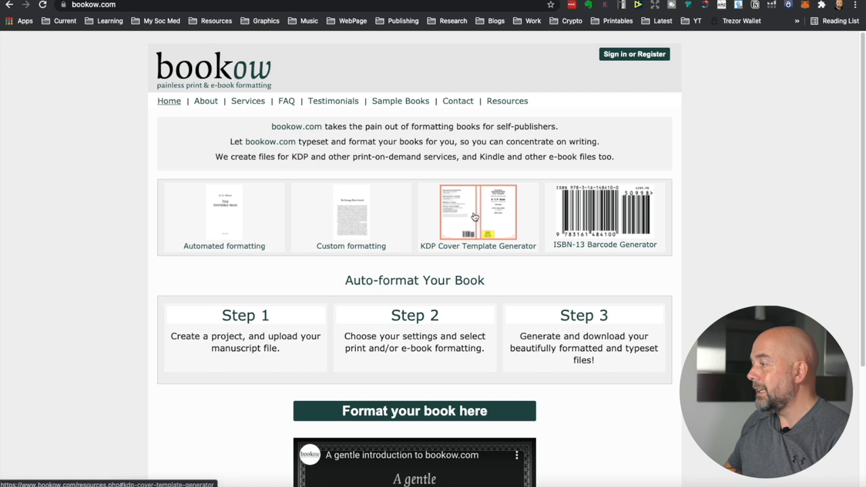
- Open Bookow's KDP Cover Template Generator tile
click(477, 214)
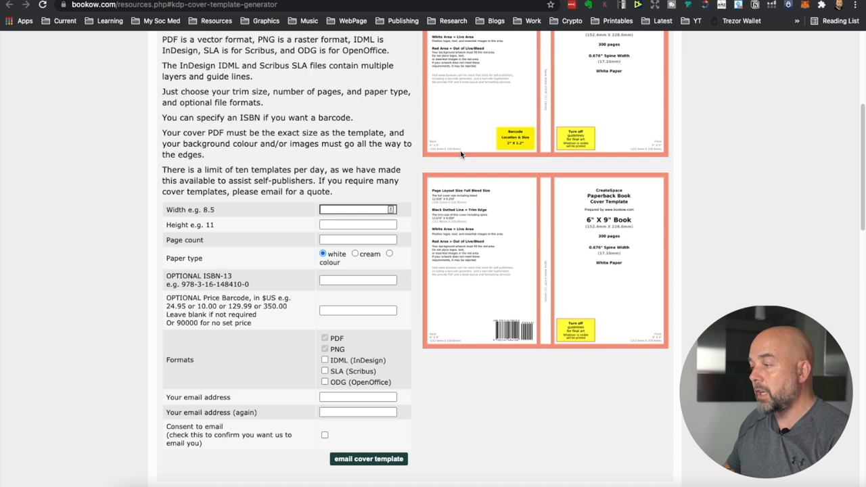
- Enter 120 into the cover template generator's book dimension fields
click(357, 208)
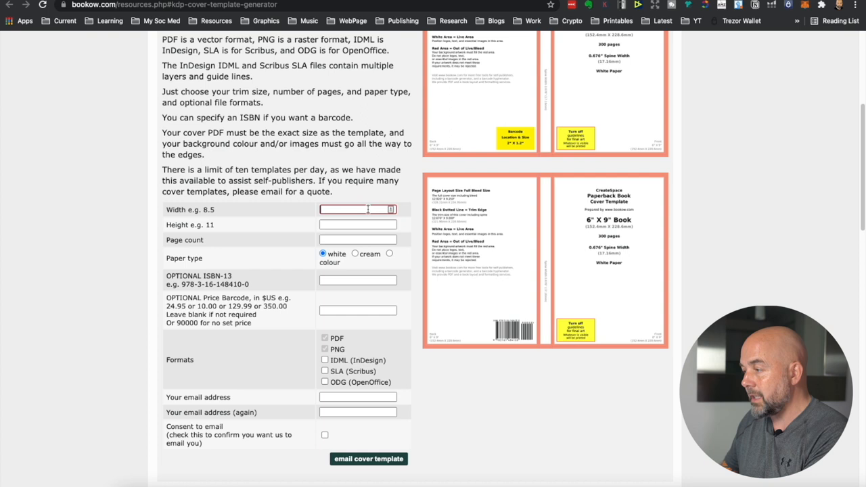
text(120)
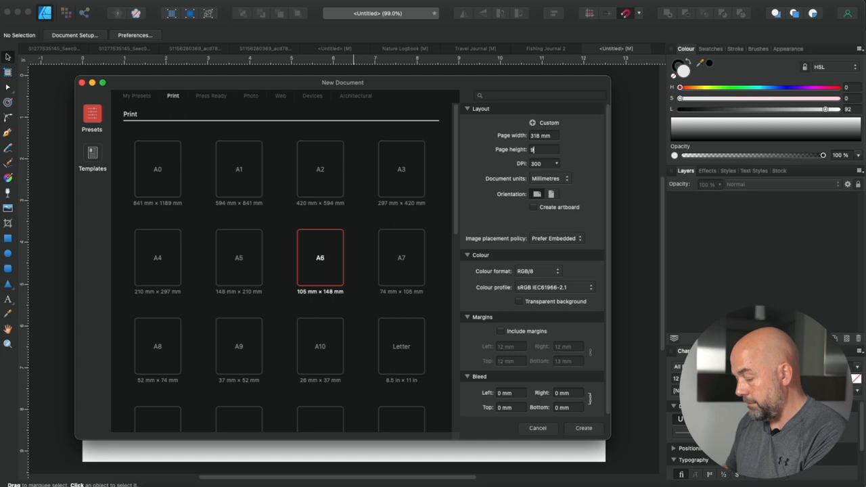
- Enter a custom page height for the new print document alongside the 318 mm width
click(582, 428)
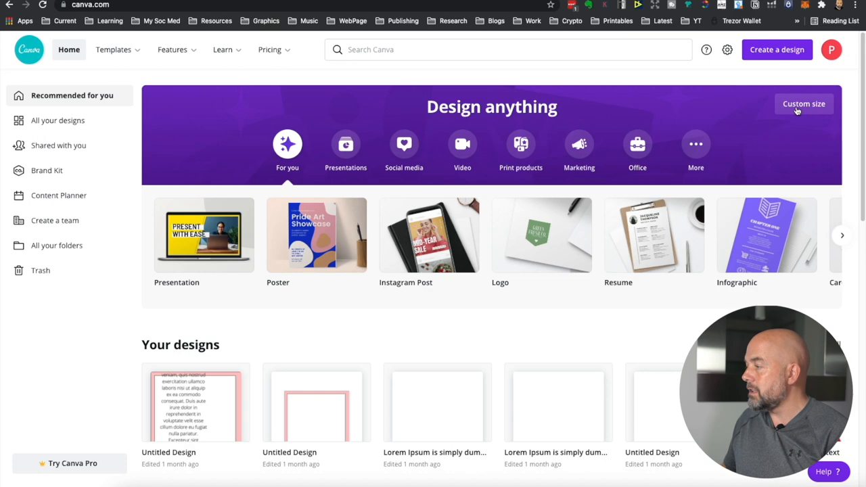
- Start a Canva design with custom dimensions from the home page
click(804, 103)
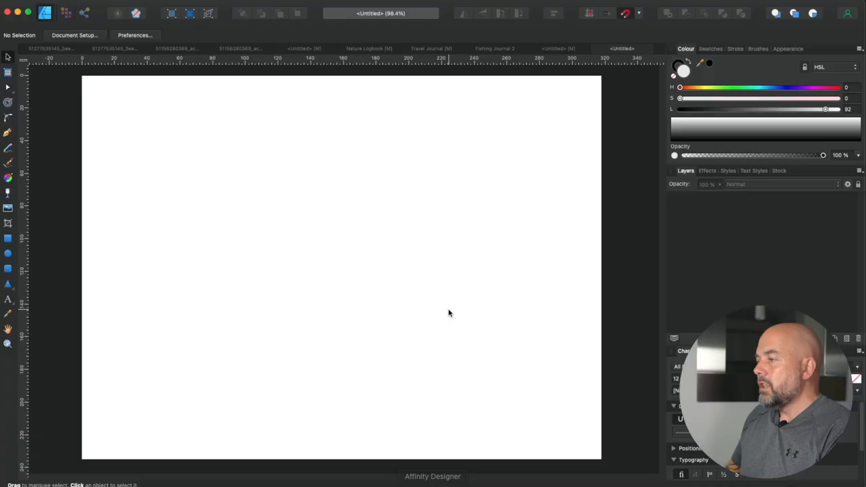
mouse_move(473, 295)
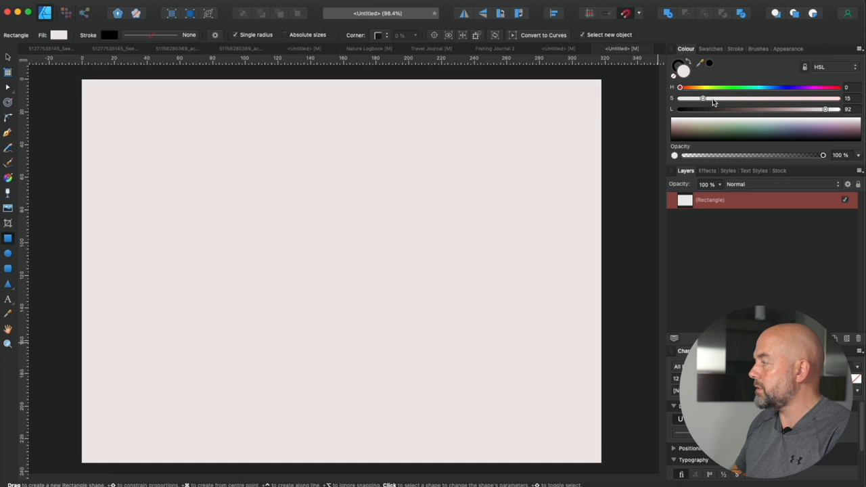
- Drag the HSL slider to tint the background rectangle a pale warm pink
drag(679, 87, 708, 86)
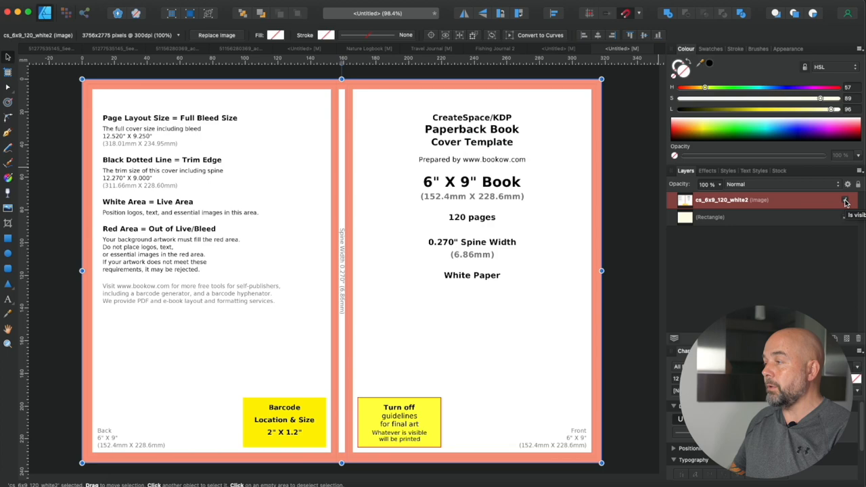
click(844, 201)
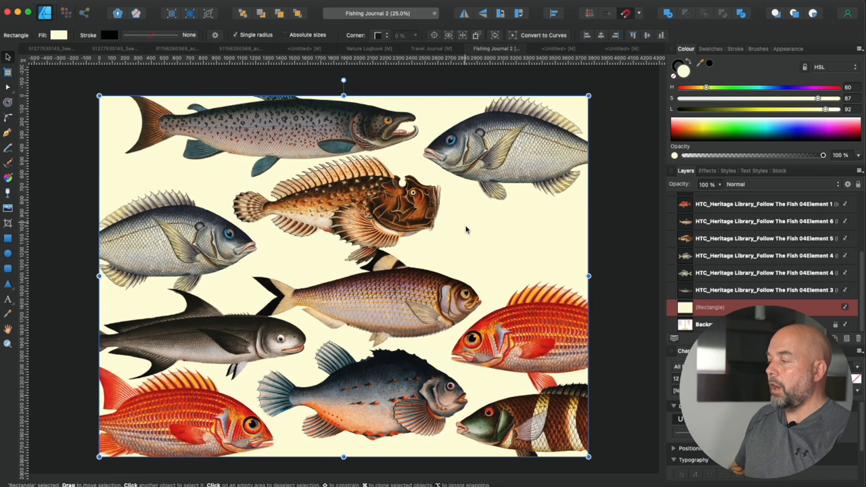
mouse_move(313, 273)
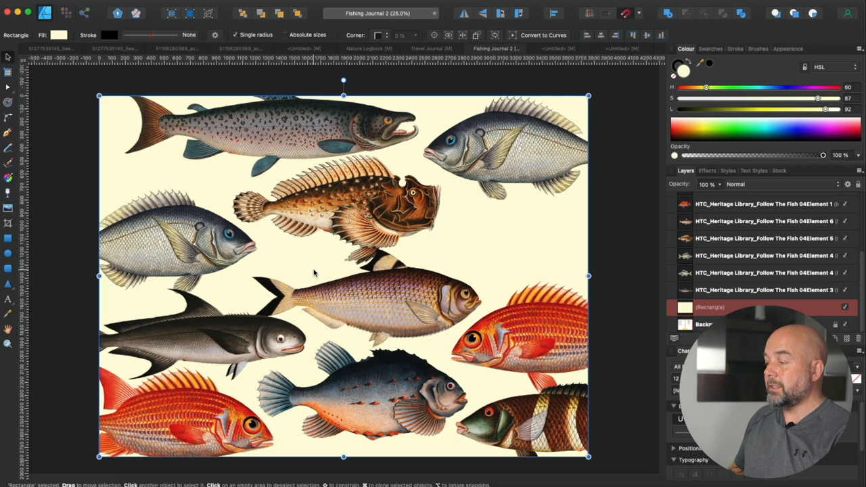
drag(313, 273, 160, 253)
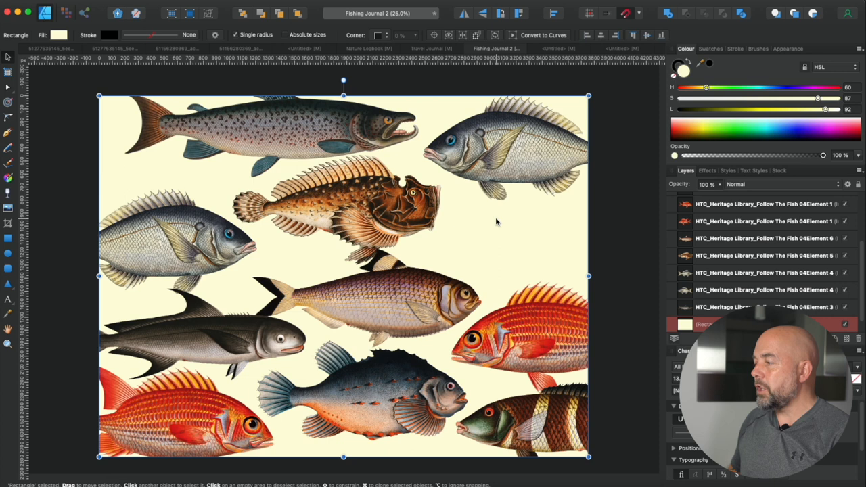
mouse_move(512, 249)
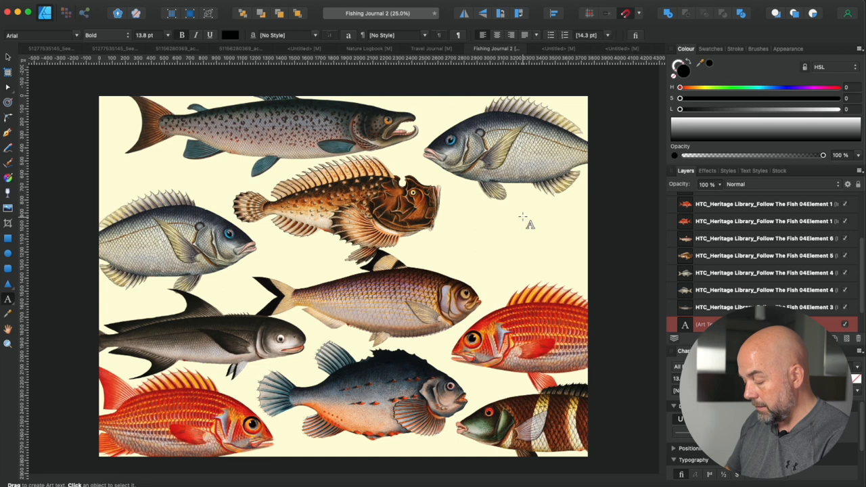
- Place the FISHING title text beside the spiky brown fish and enlarge it
click(504, 220)
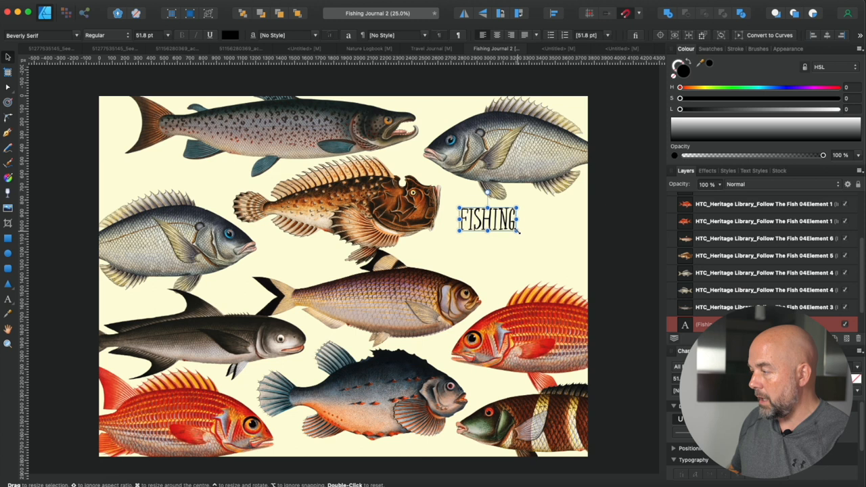
drag(519, 233, 551, 233)
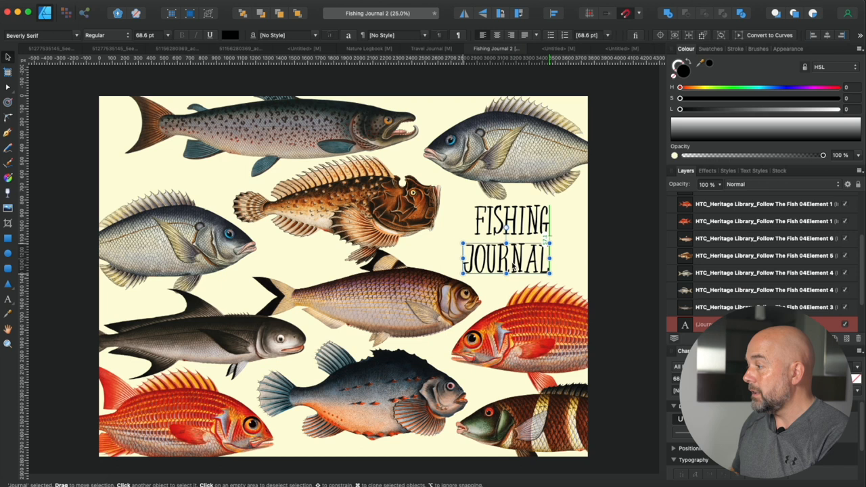
- Stretch JOURNAL beneath FISHING so both title words share the same width
drag(503, 260, 512, 260)
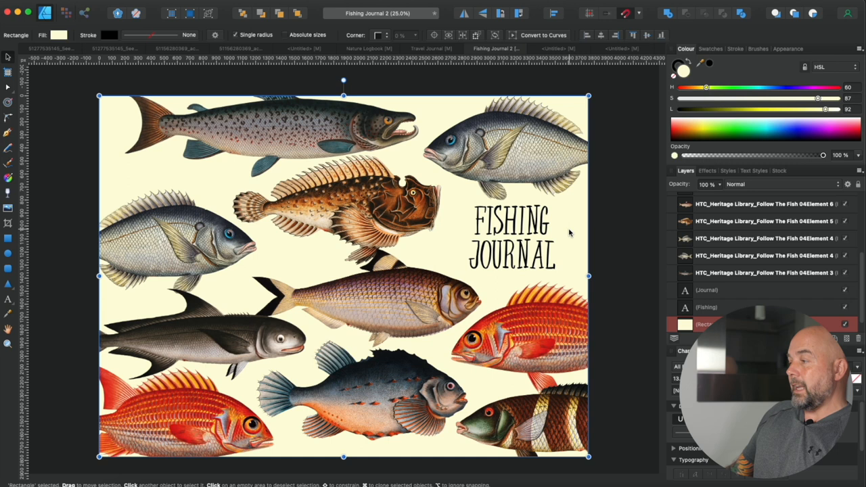
- Recolour the title with FISHING in magenta pink and JOURNAL in dark brown, then select the top-right fish
click(511, 223)
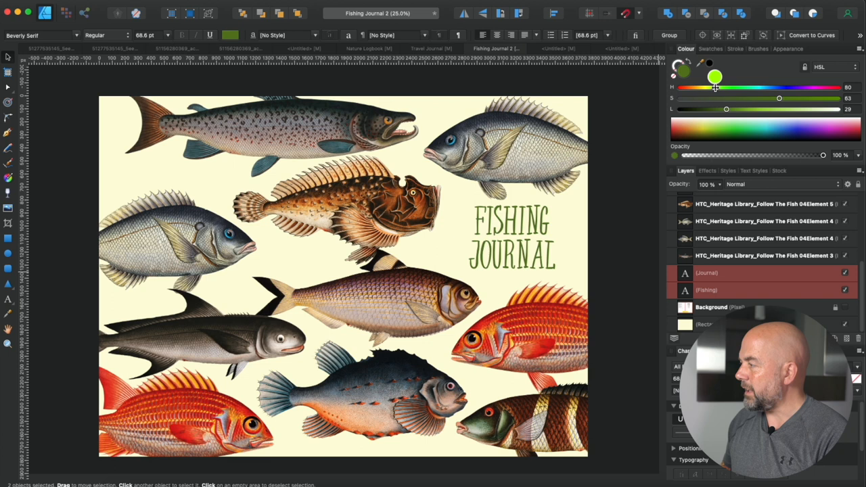
click(503, 149)
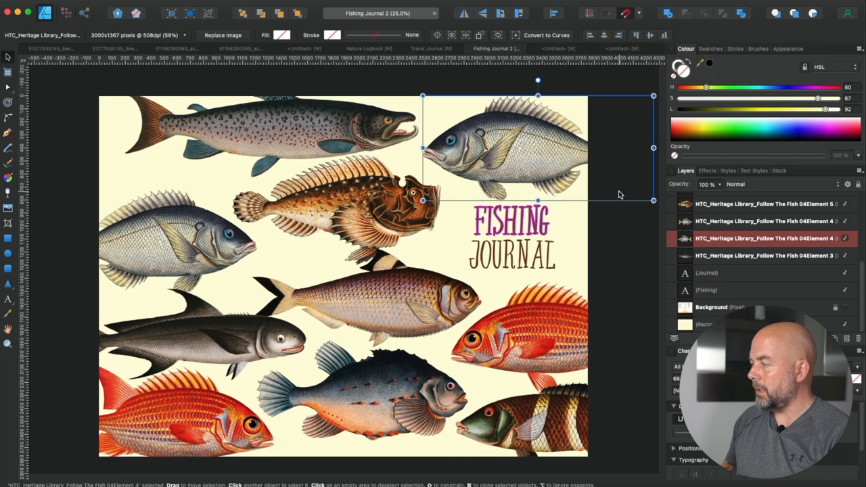